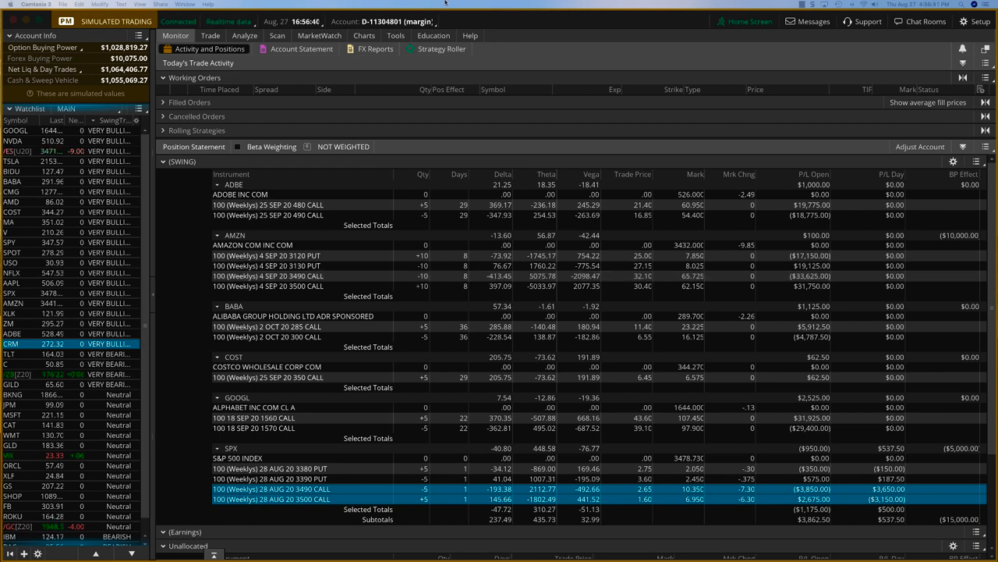
Switch to the Charts view to show the one-year daily CRM chart with MTFT.
{"action": "left_click", "coordinate": [363, 35]}
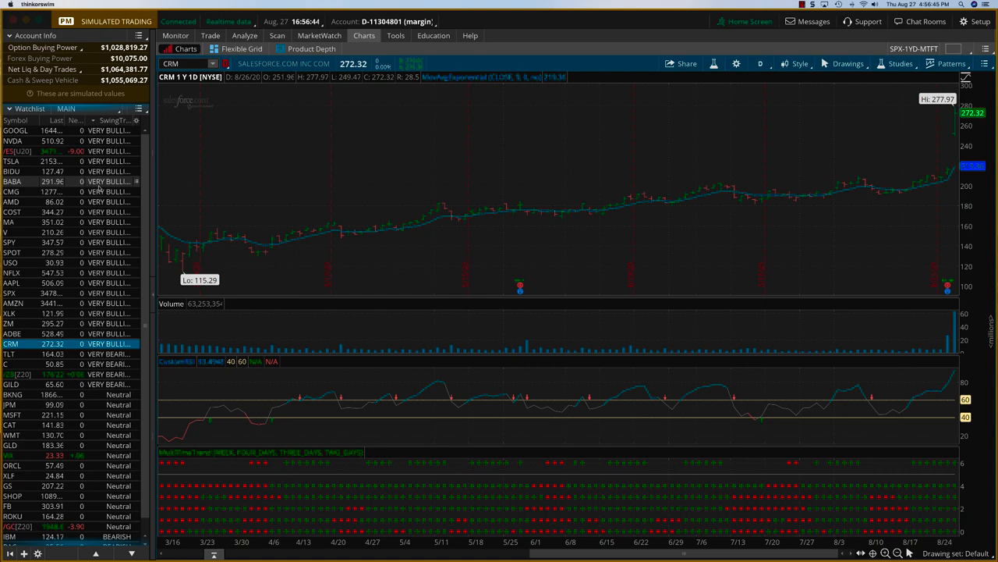
Load the GOOGL chart, then the ADBE chart, from the watchlist.
{"action": "left_click", "coordinate": [13, 181]}
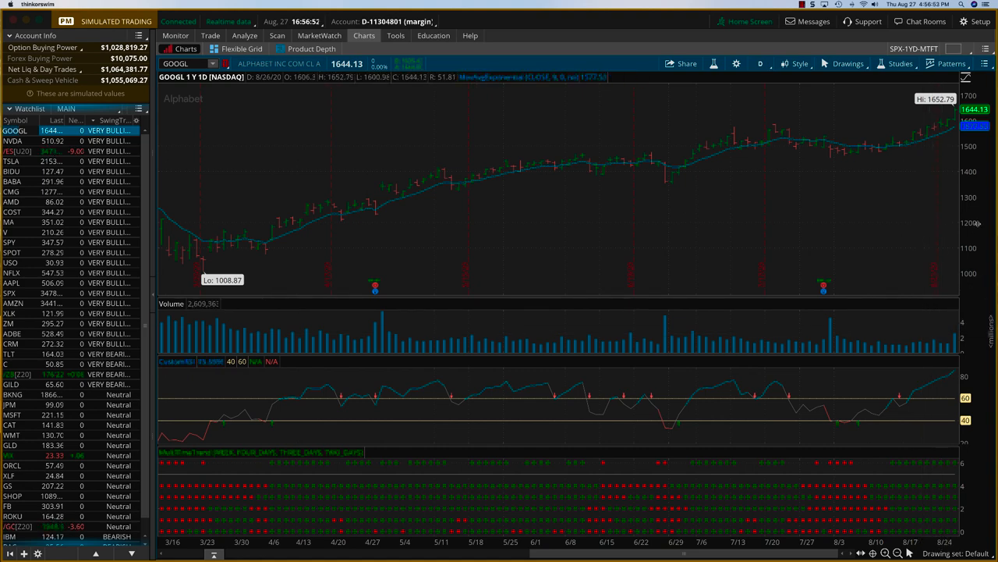
{"action": "mouse_move", "coordinate": [902, 148]}
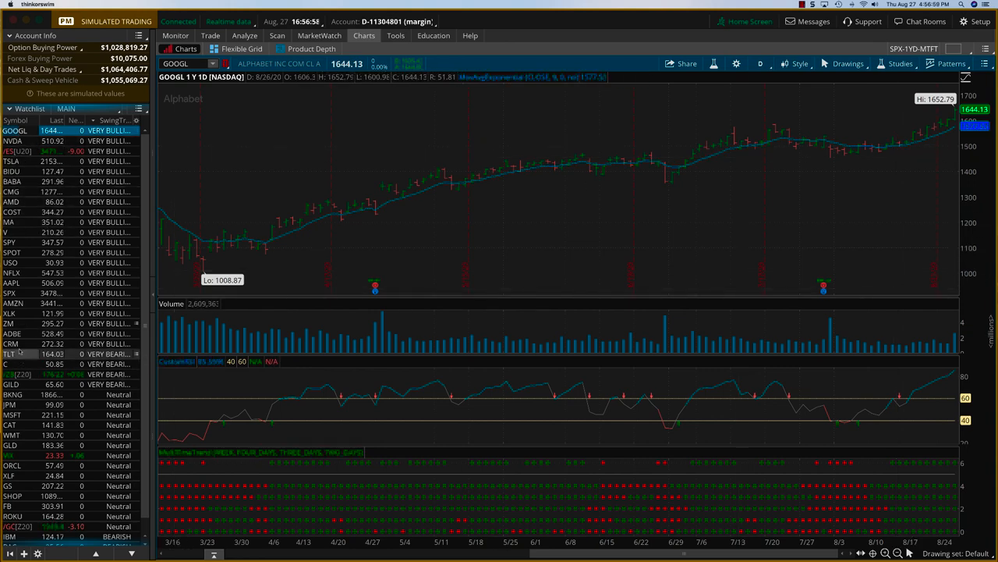
{"action": "left_click", "coordinate": [12, 333]}
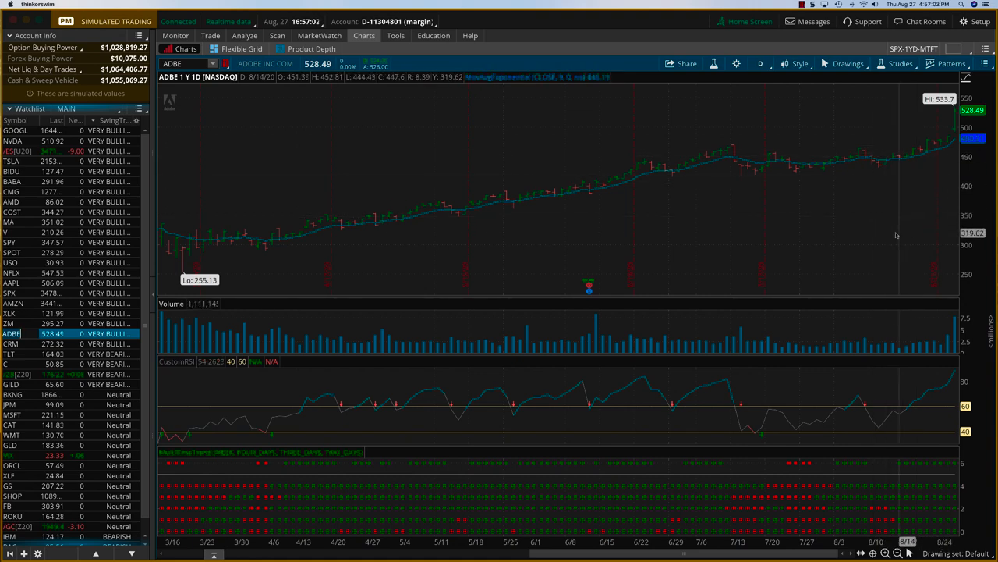
{"action": "mouse_move", "coordinate": [914, 229]}
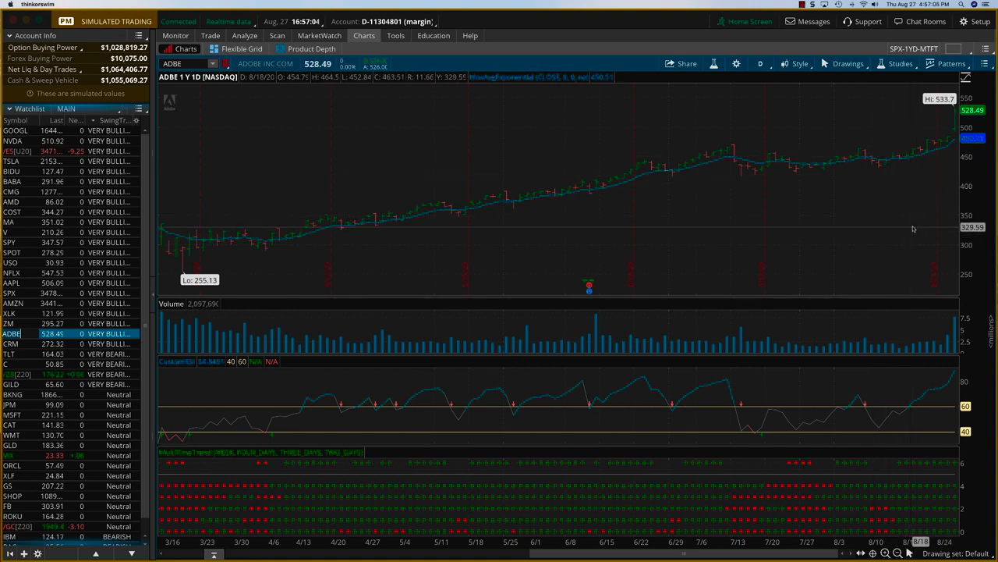
{"action": "mouse_move", "coordinate": [913, 473]}
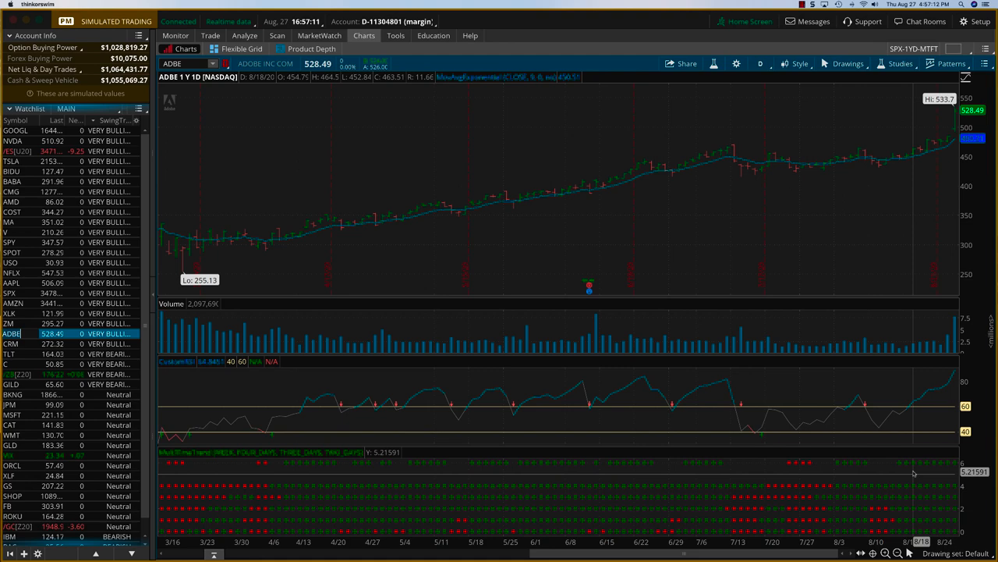
{"action": "left_click", "coordinate": [175, 35]}
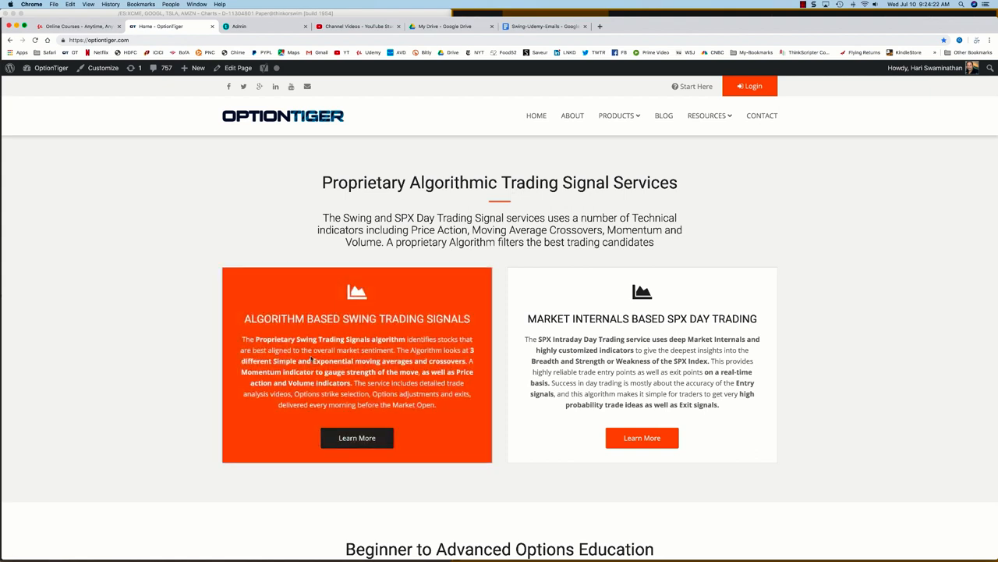
{"action": "mouse_move", "coordinate": [434, 333]}
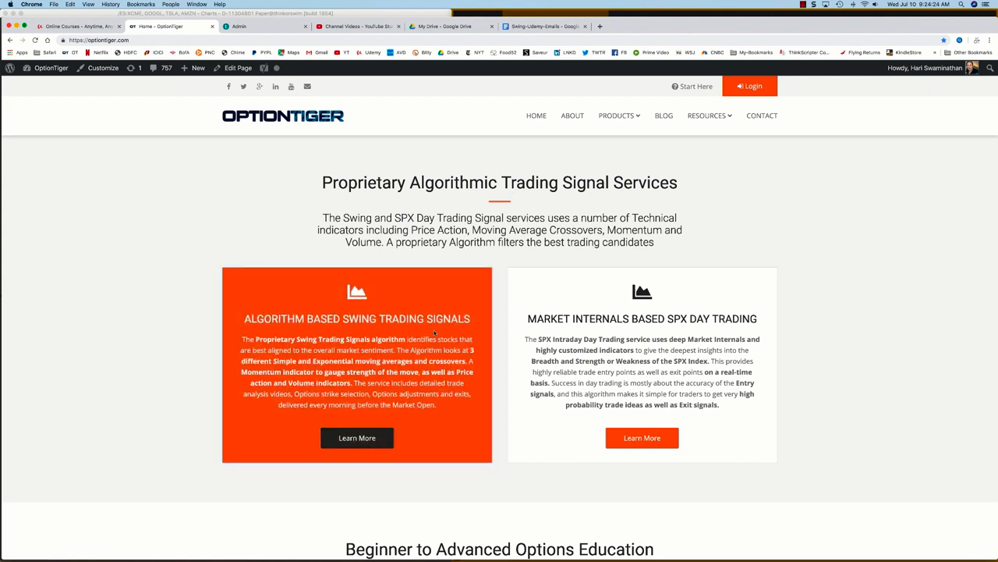
Choose Learn More under Algorithm Based Swing Trading Signals on OptionTiger.
{"action": "left_click", "coordinate": [357, 438]}
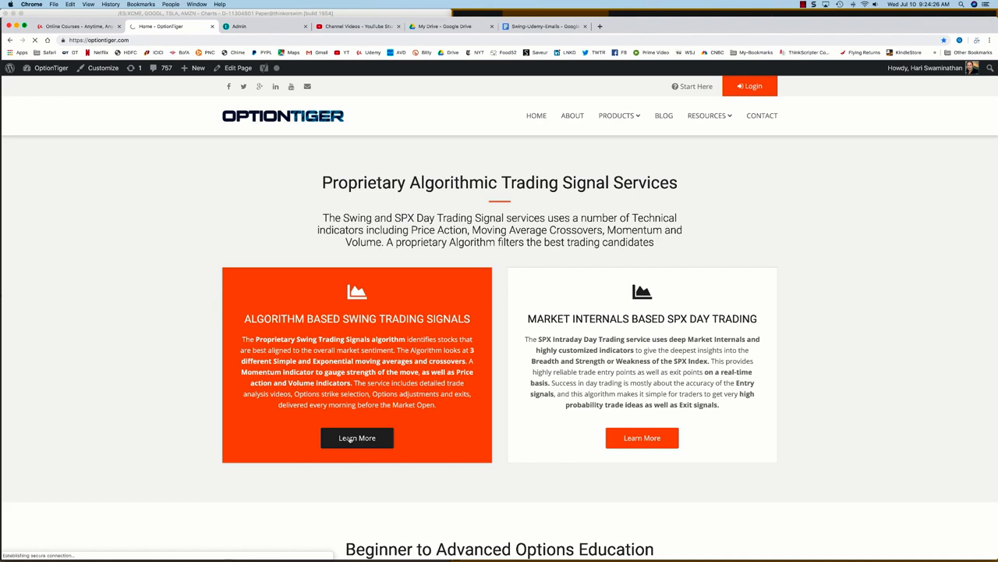
Scroll the Proprietary Swing Trading Signals page to Course Details and the monthly and annual Buy plans.
{"action": "left_click", "coordinate": [357, 438]}
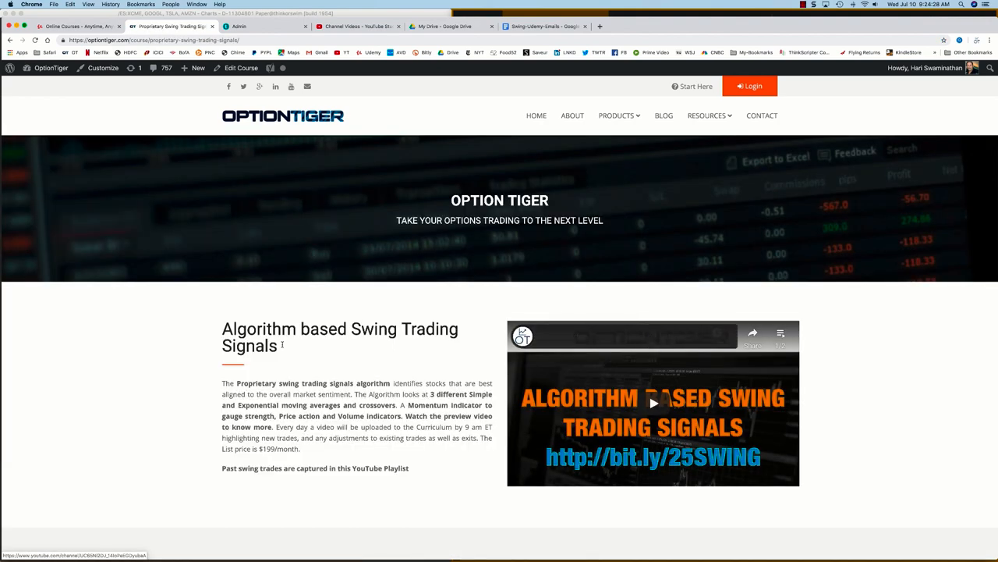
{"action": "scroll", "scroll_direction": "down", "scroll_amount": 3}
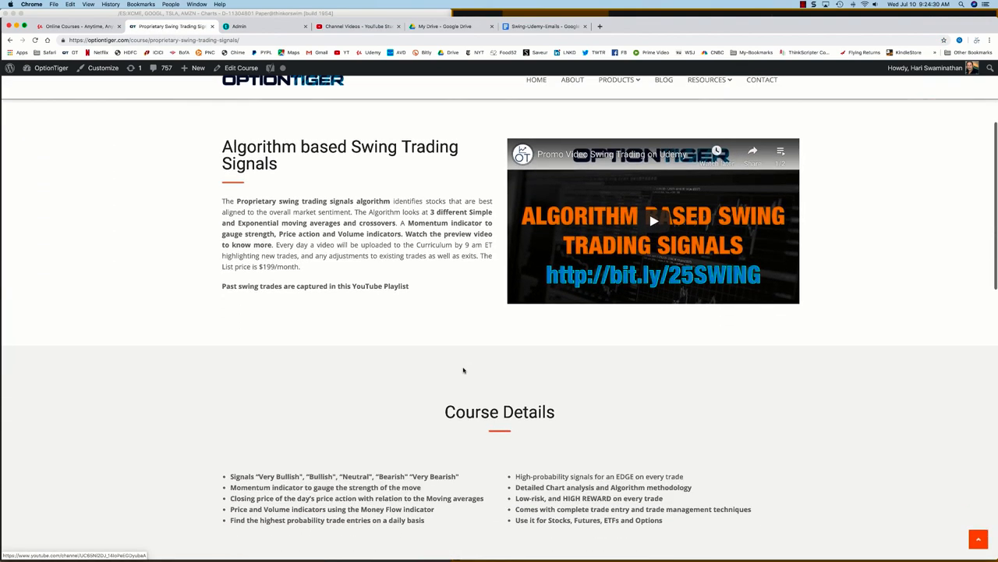
{"action": "scroll", "scroll_direction": "down", "scroll_amount": 3}
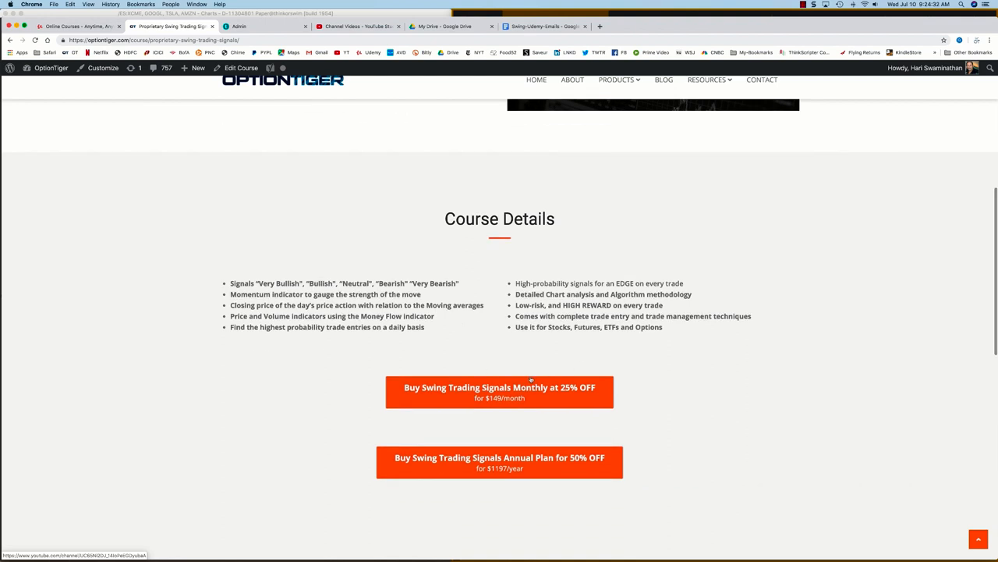